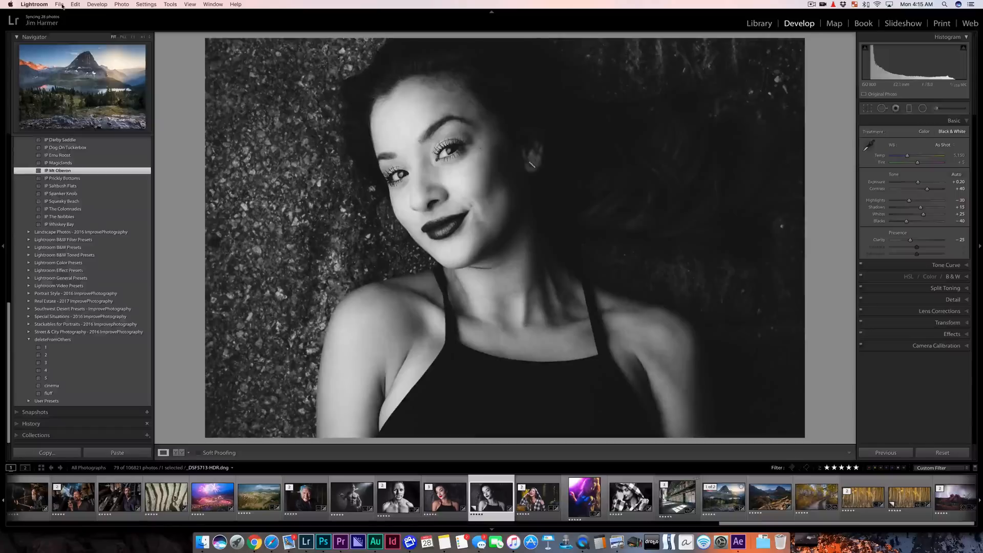
- Bring up the Export dialog for the current photo via File > Export
left_click(59, 4)
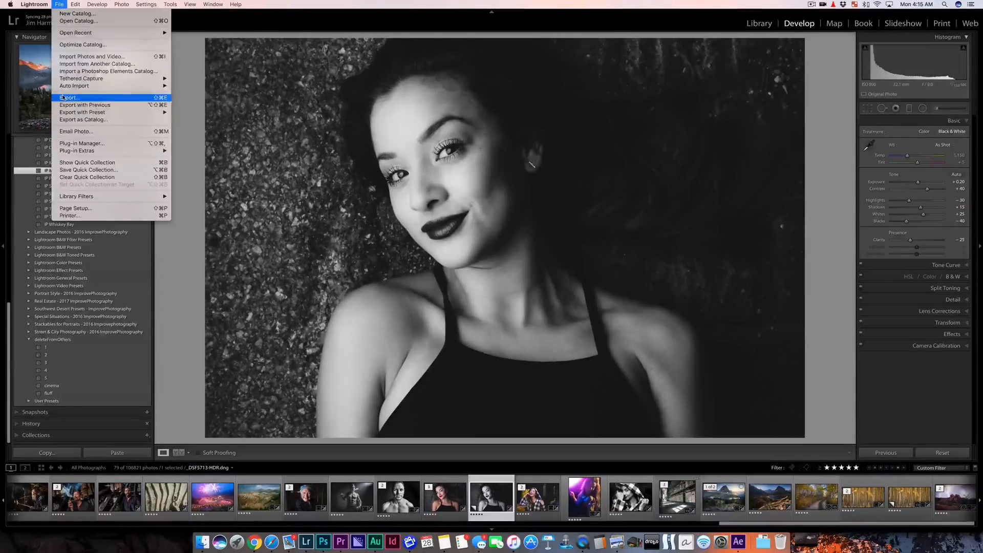
left_click(69, 97)
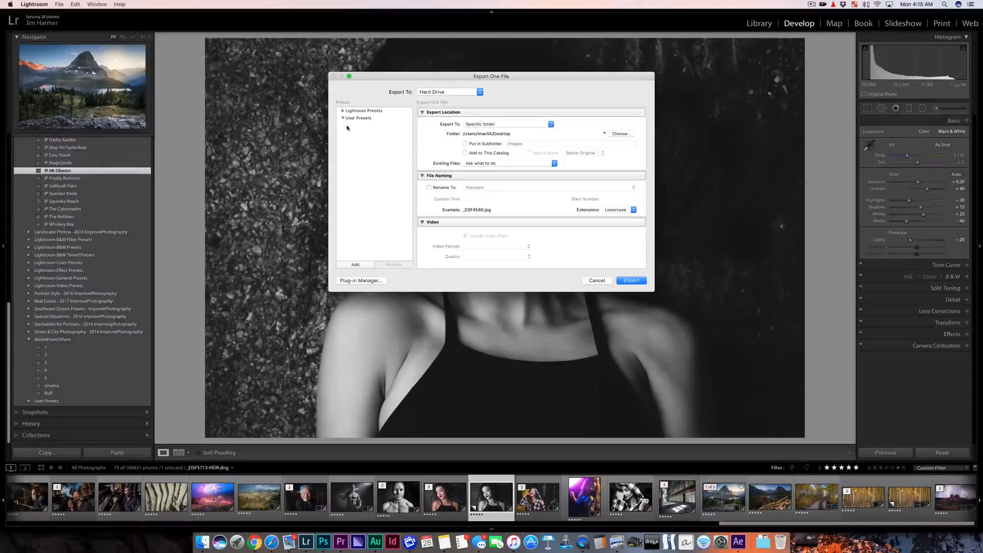
mouse_move(352, 124)
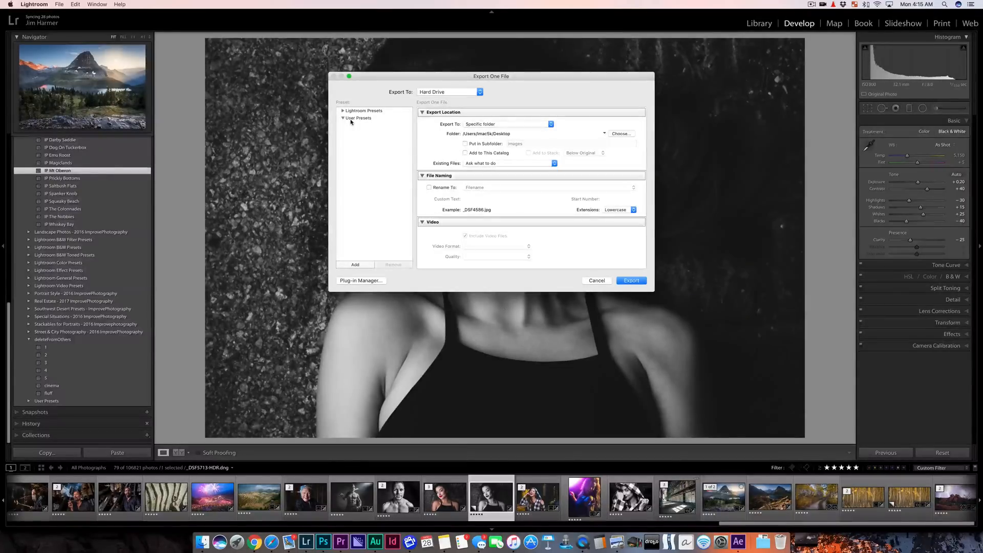
- Create a throwaway user export preset named 'd;oijasoij', select it and bring up its context menu
left_click(354, 264)
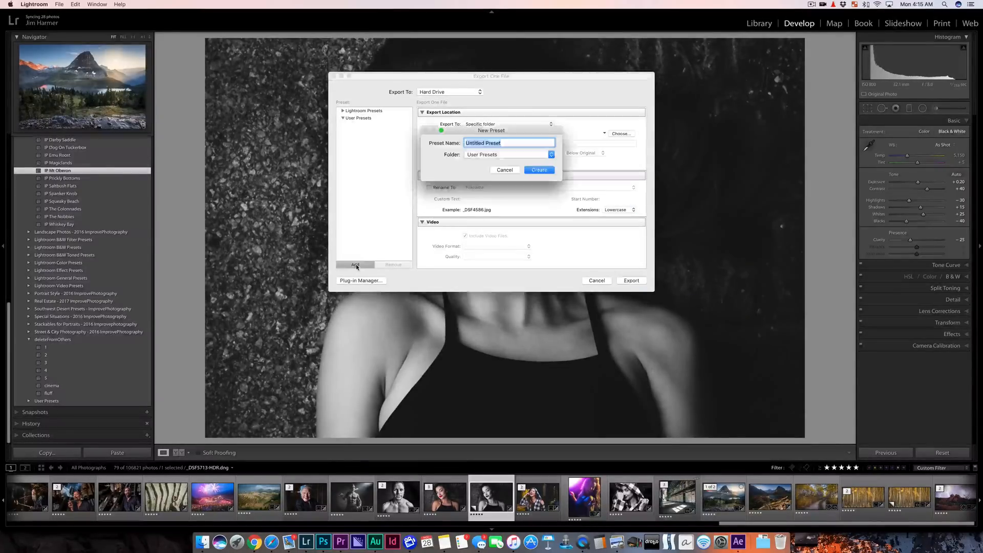
type("d;oijasoij")
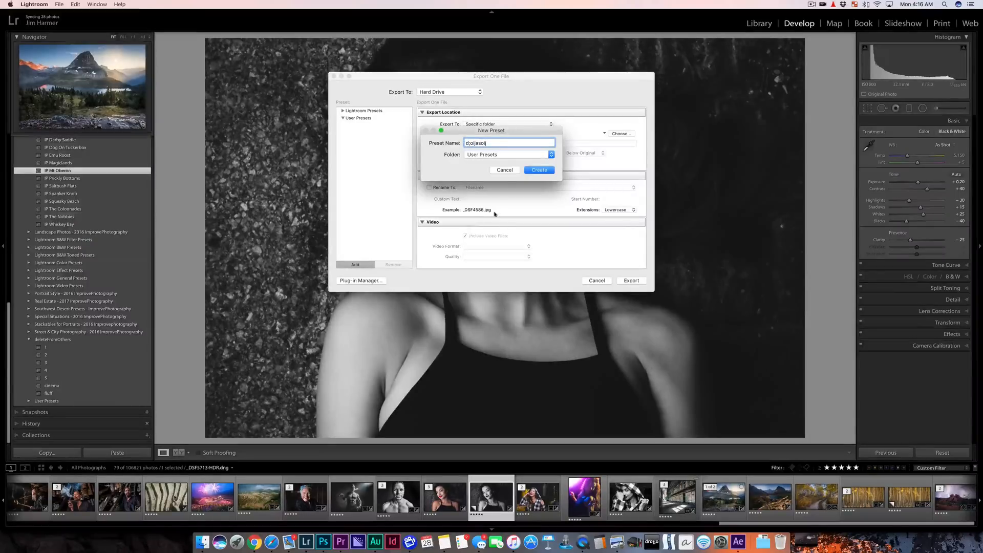
left_click(538, 170)
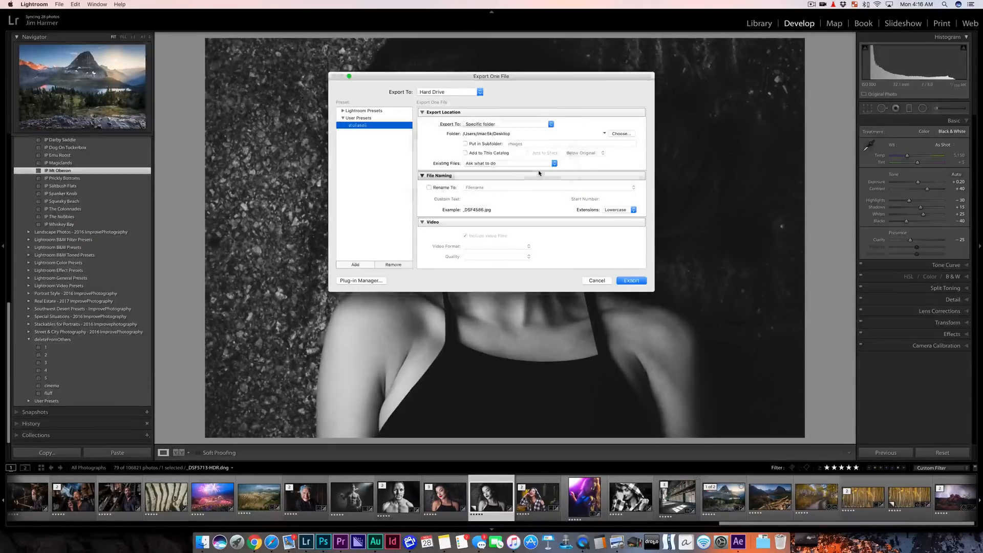
left_click(362, 125)
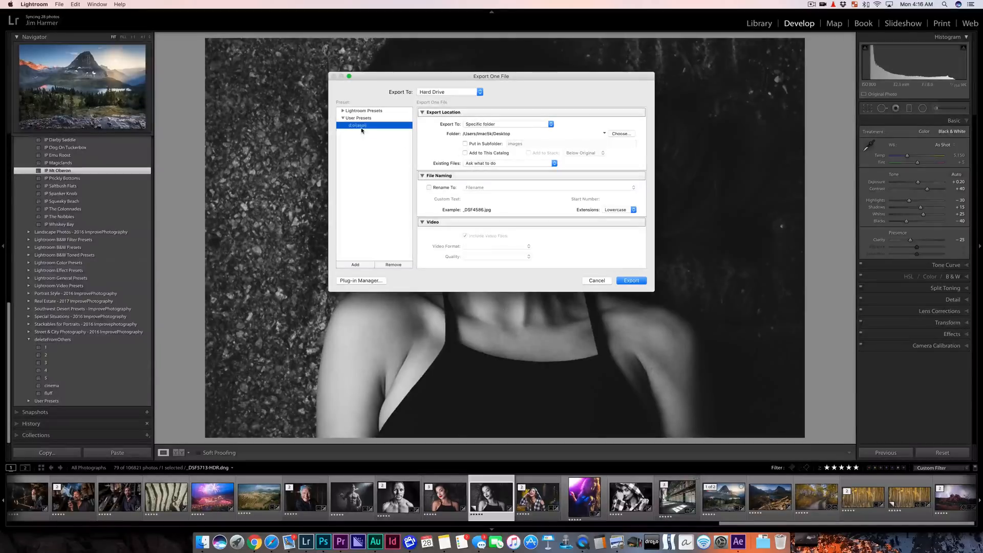
right_click(358, 125)
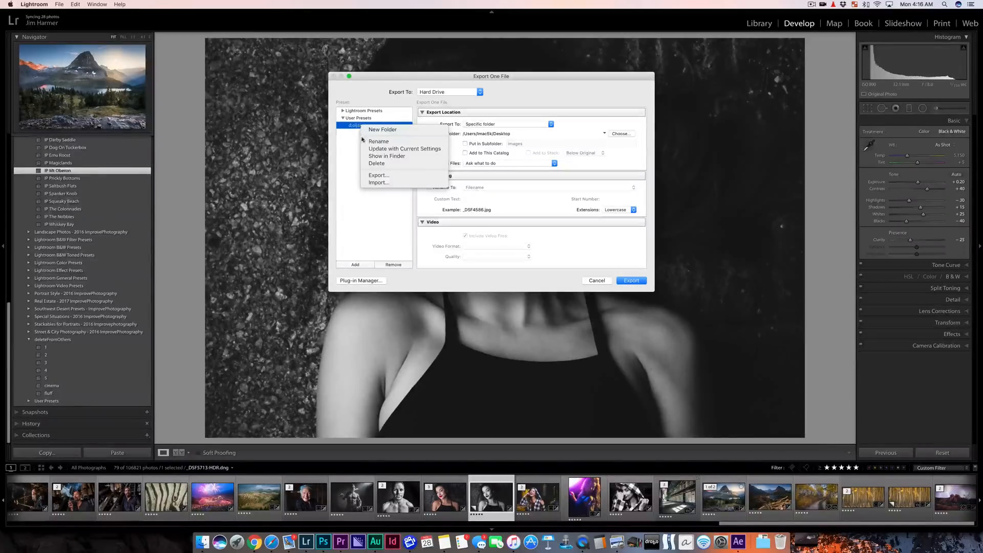
mouse_move(397, 156)
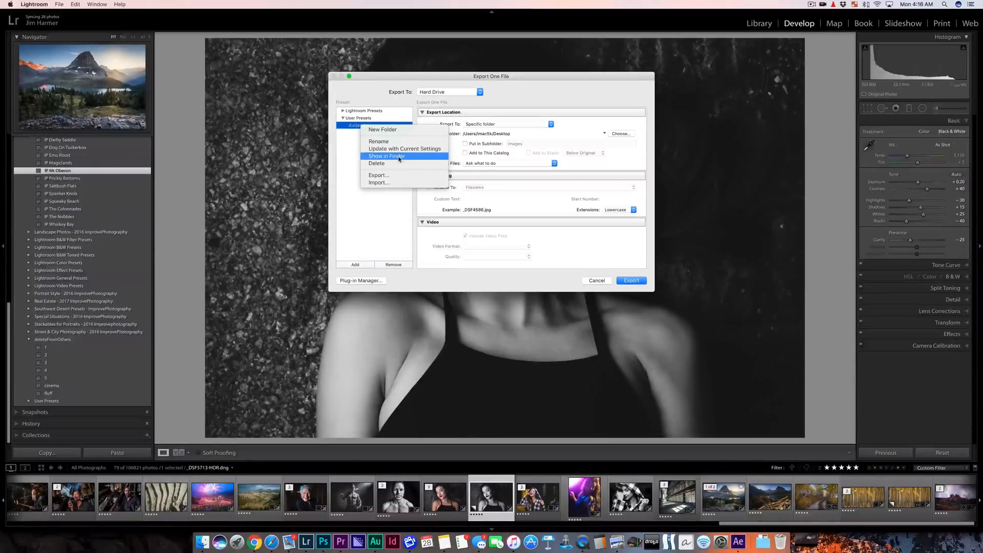
- Reveal the new preset's folder in Finder with Show in Finder
left_click(387, 156)
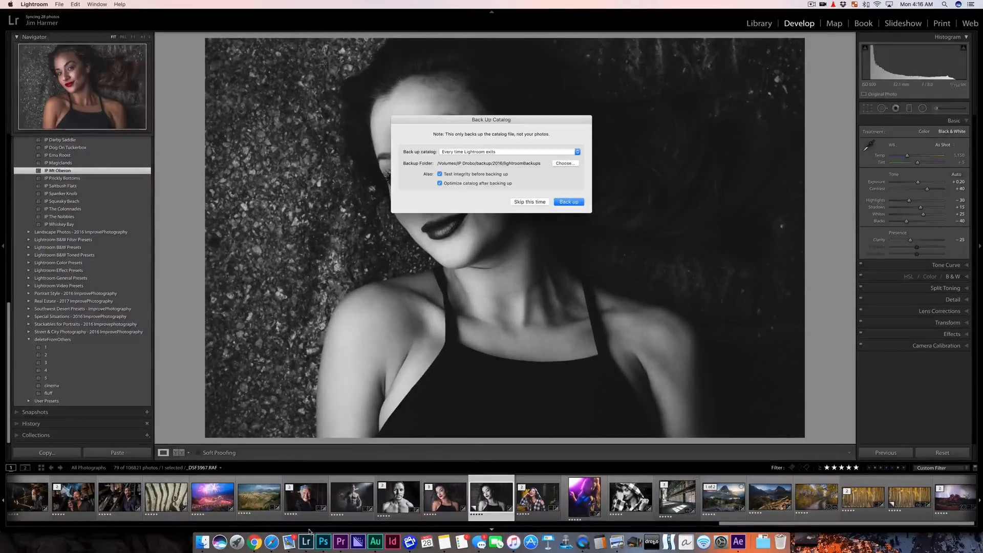
- Skip the catalog backup, copy the downloaded .lrtemplate files into User Presets, and relaunch Lightroom
left_click(530, 202)
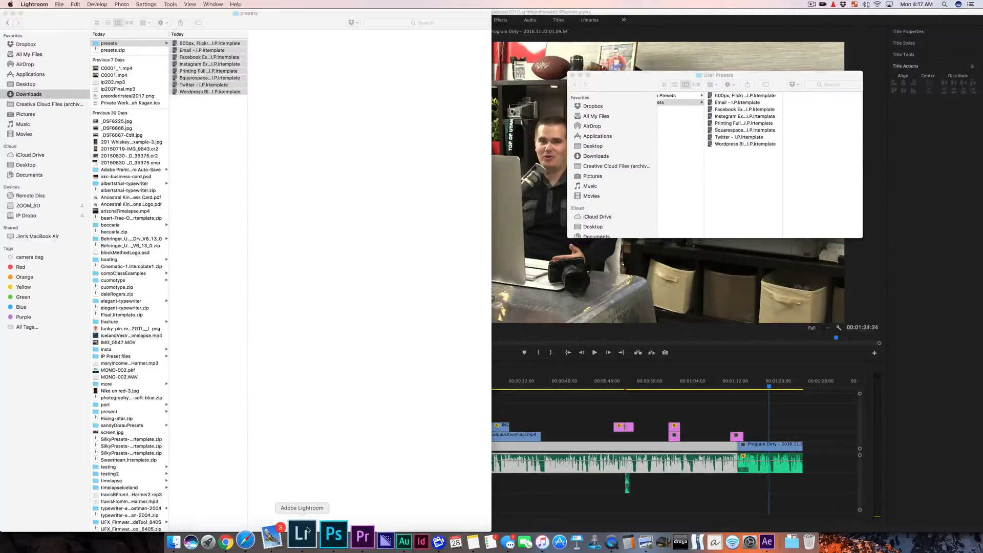
right_click(303, 536)
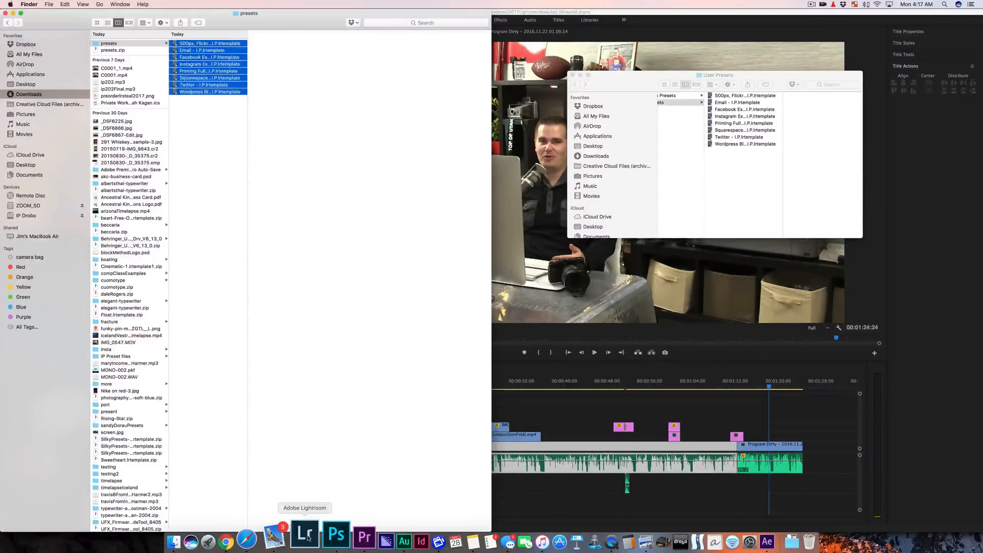
left_click(305, 536)
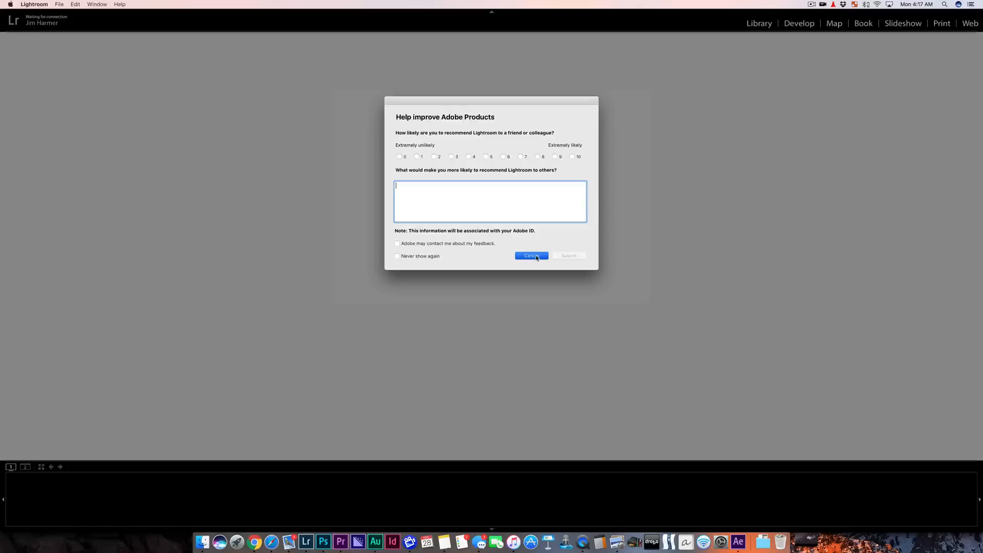
- Dismiss the Adobe feedback survey and reopen the Export dialog listing the imported user presets
left_click(530, 256)
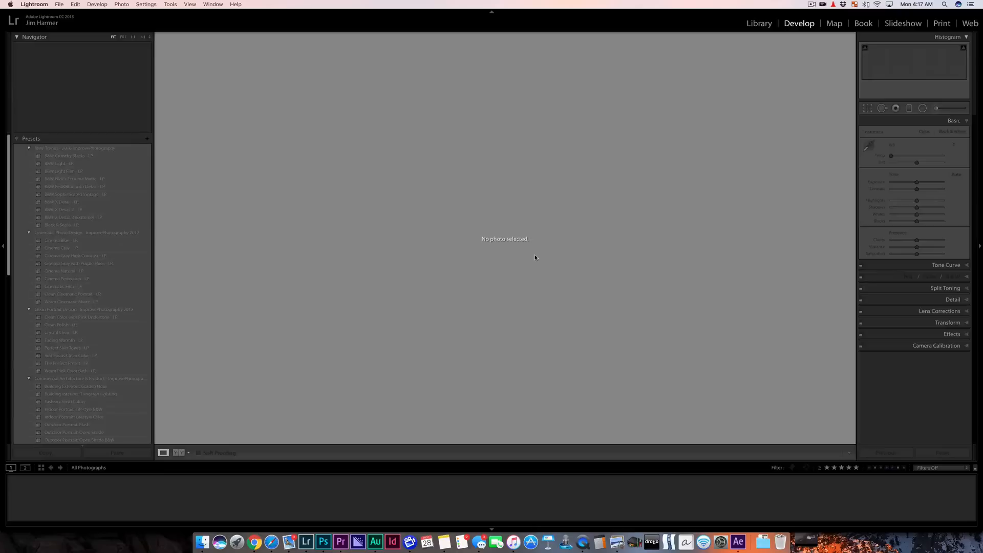
mouse_move(157, 49)
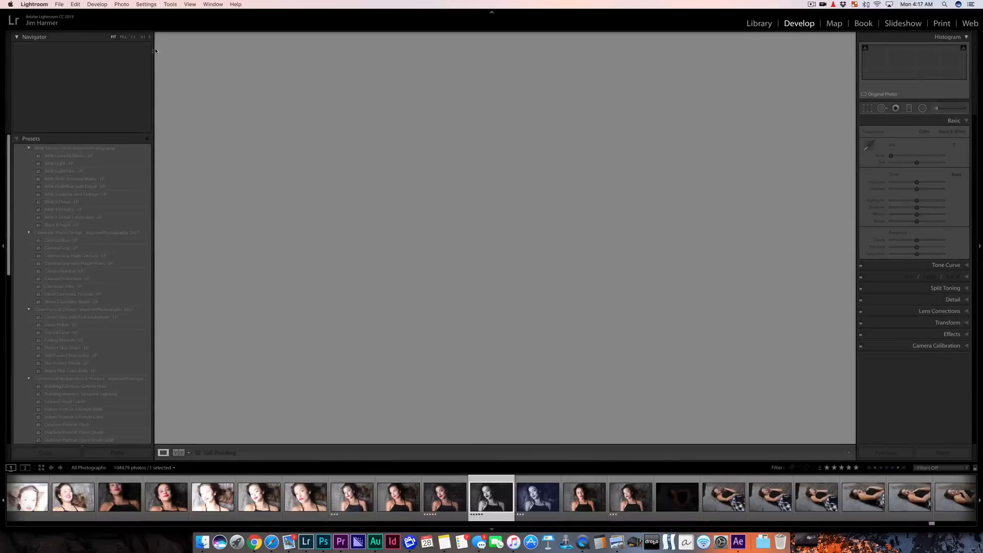
left_click(62, 5)
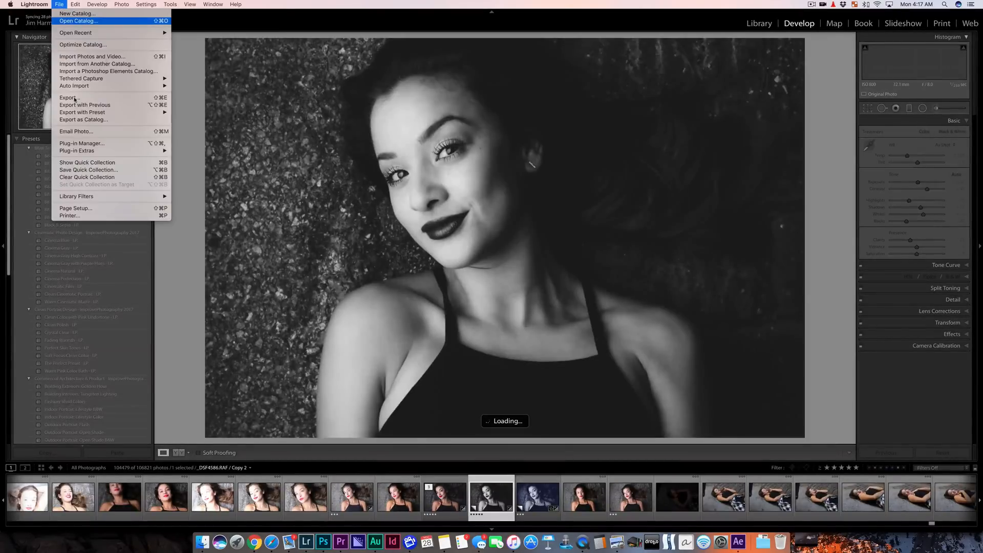
left_click(69, 97)
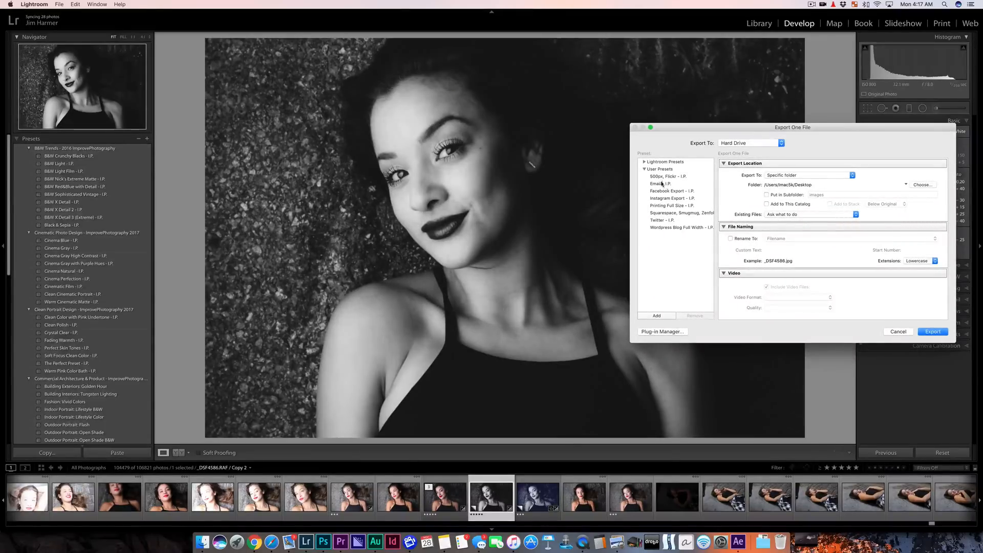
- Load the Email preset's settings, then switch to the Facebook Export preset
left_click(660, 183)
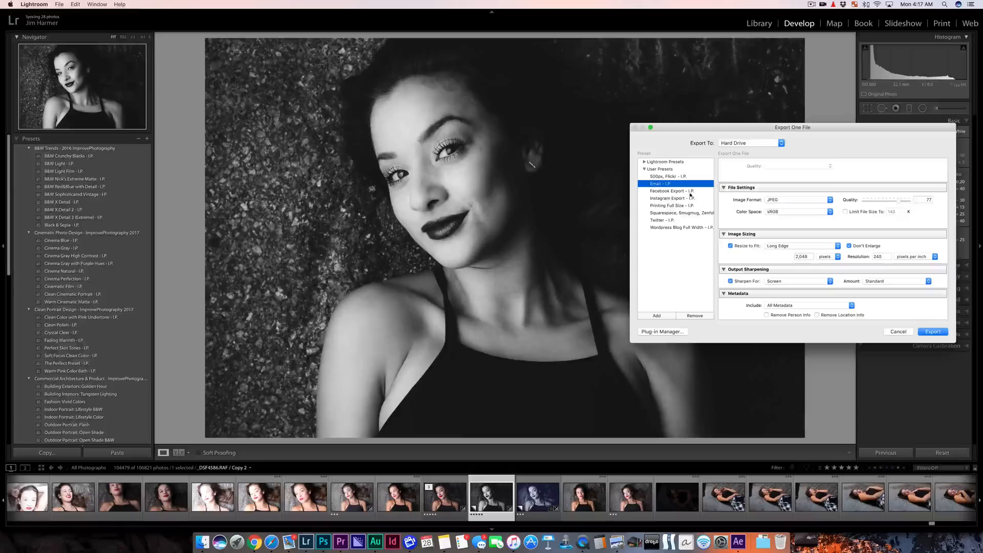
left_click(672, 190)
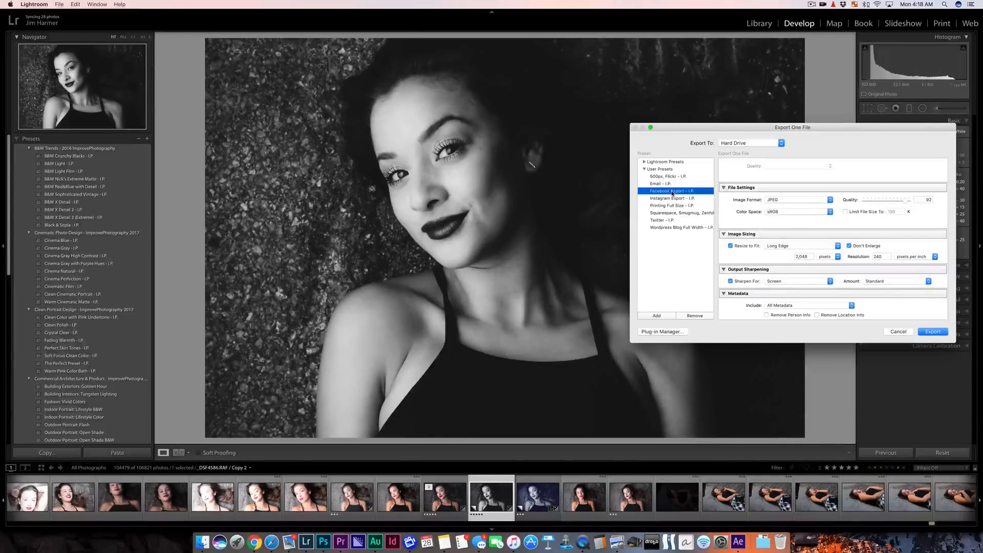